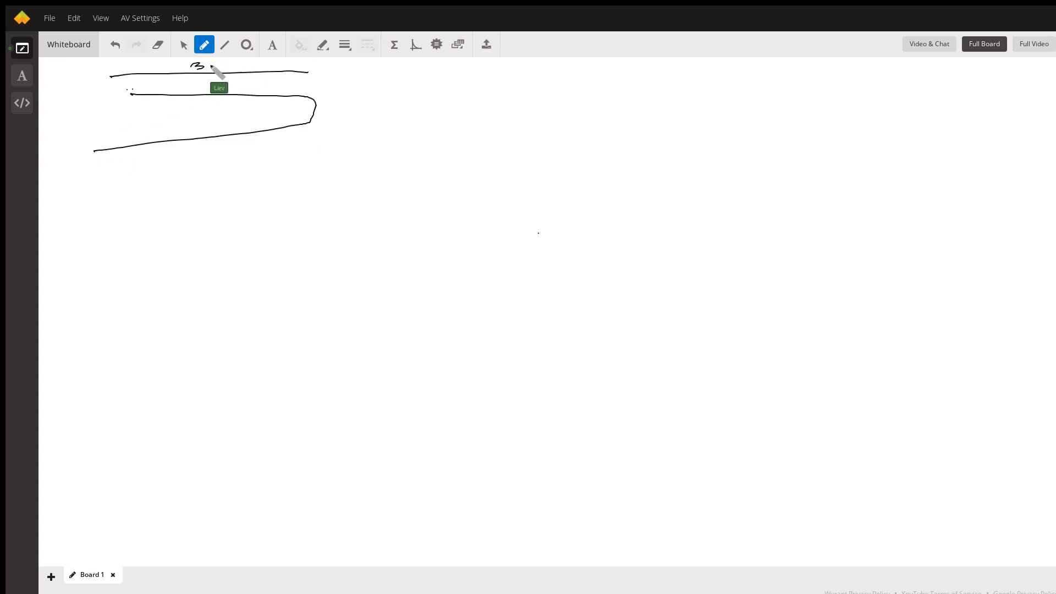
Handwrite '34m' above the wing sketch and 'T1 = 19°C' to its right
left_click_drag(202, 67, 243, 75)
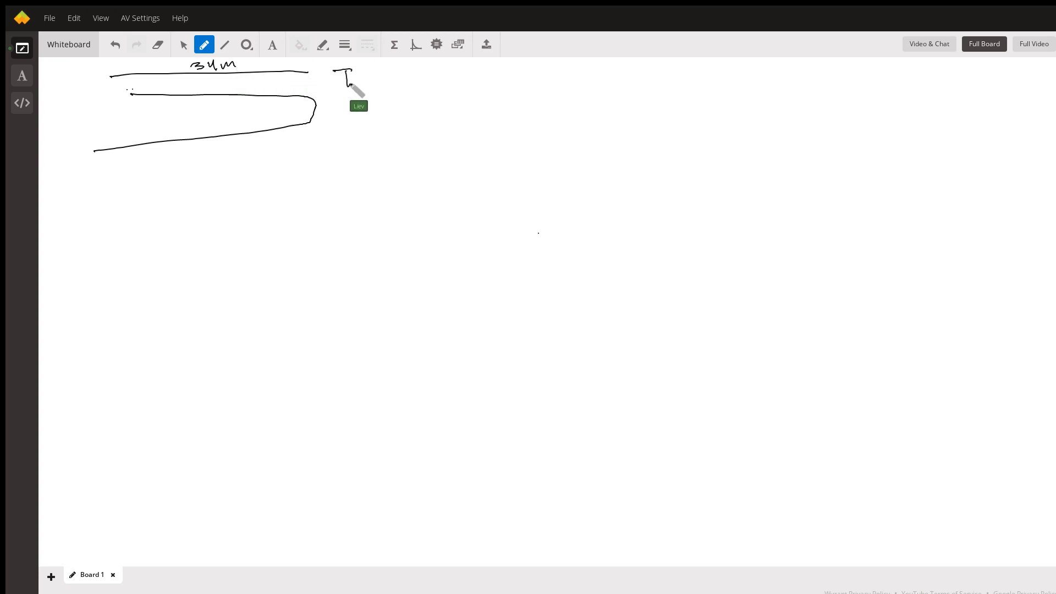
left_click_drag(354, 87, 369, 75)
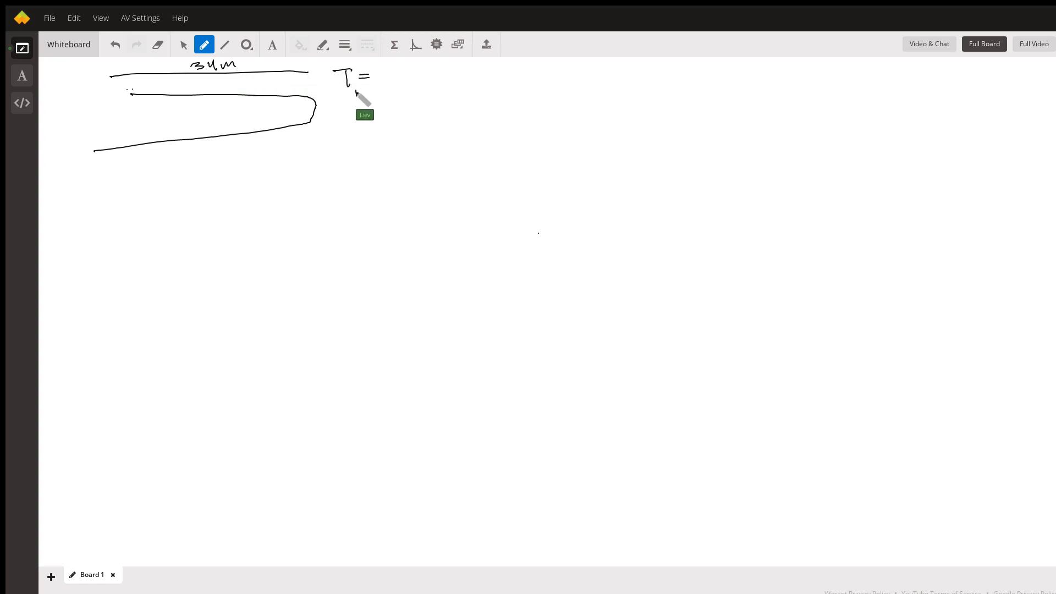
left_click_drag(374, 78, 414, 84)
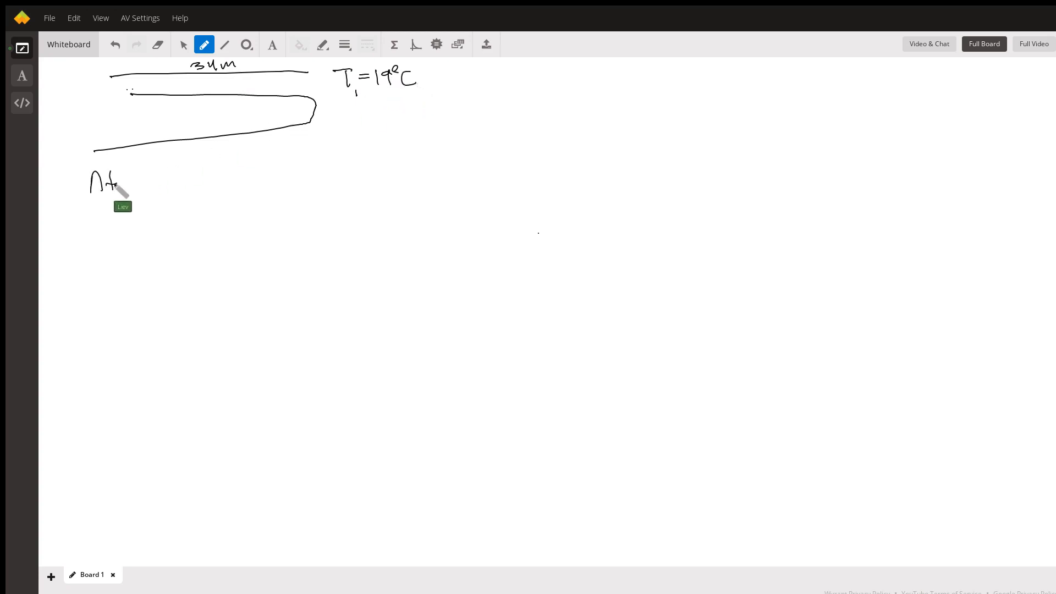
Handwrite 'At what T will the wing be 0.09m shorter?' below the wing drawing
left_click_drag(121, 182, 175, 182)
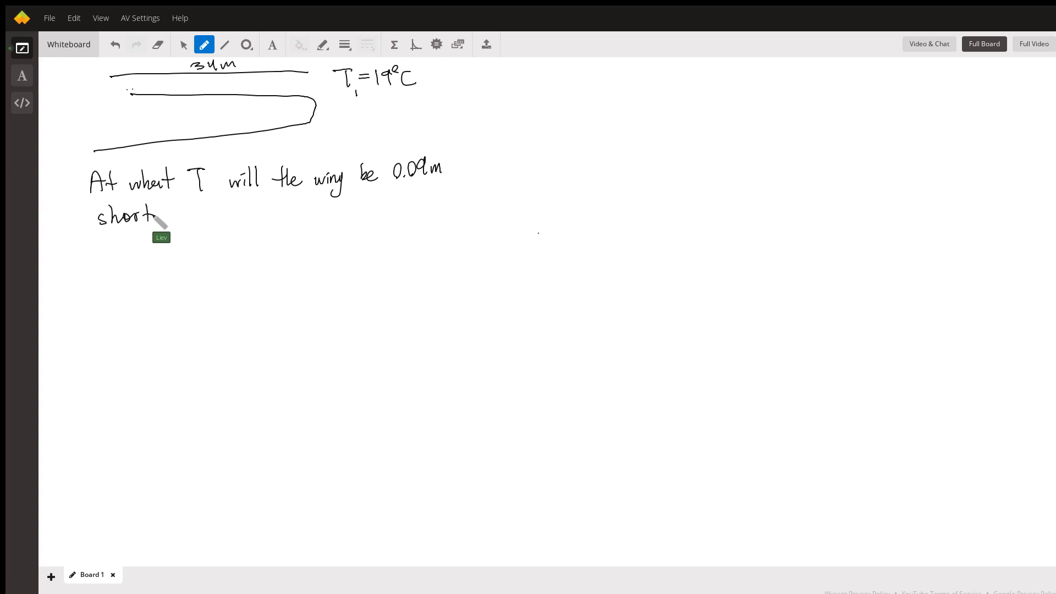
left_click_drag(155, 216, 191, 209)
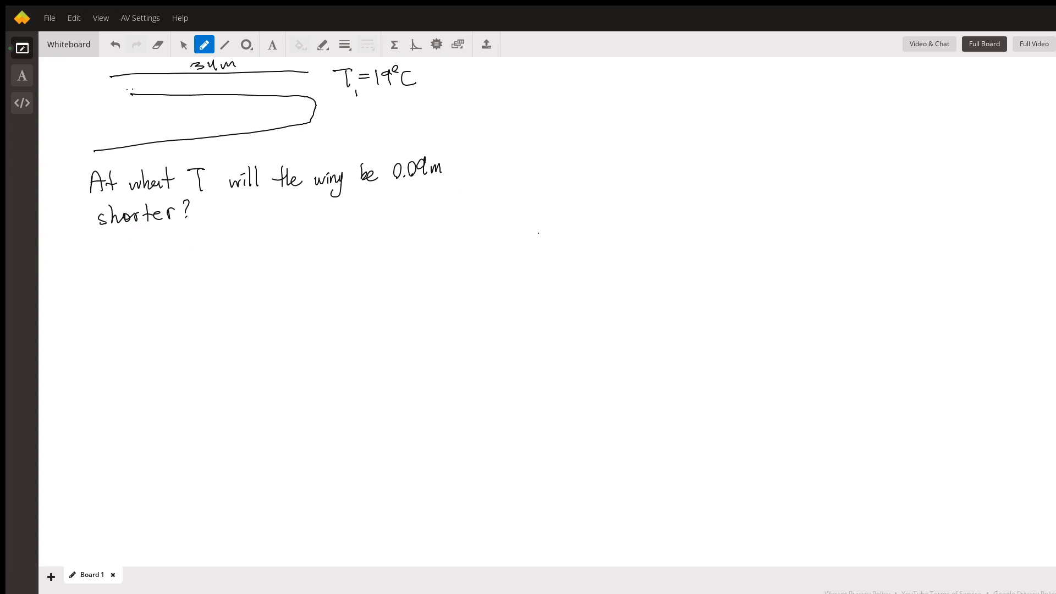
mouse_move(126, 134)
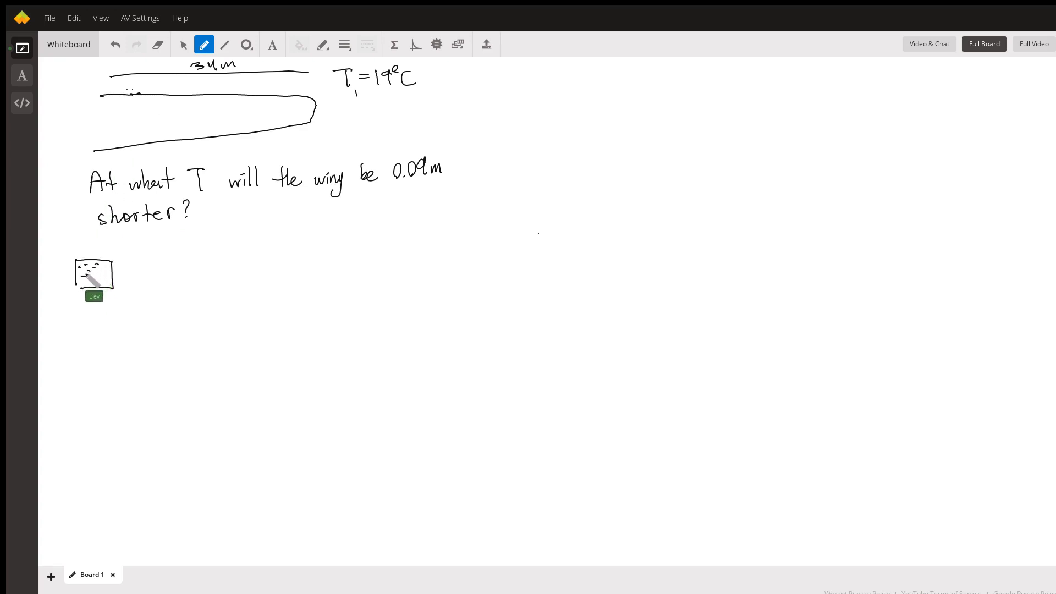
mouse_move(104, 285)
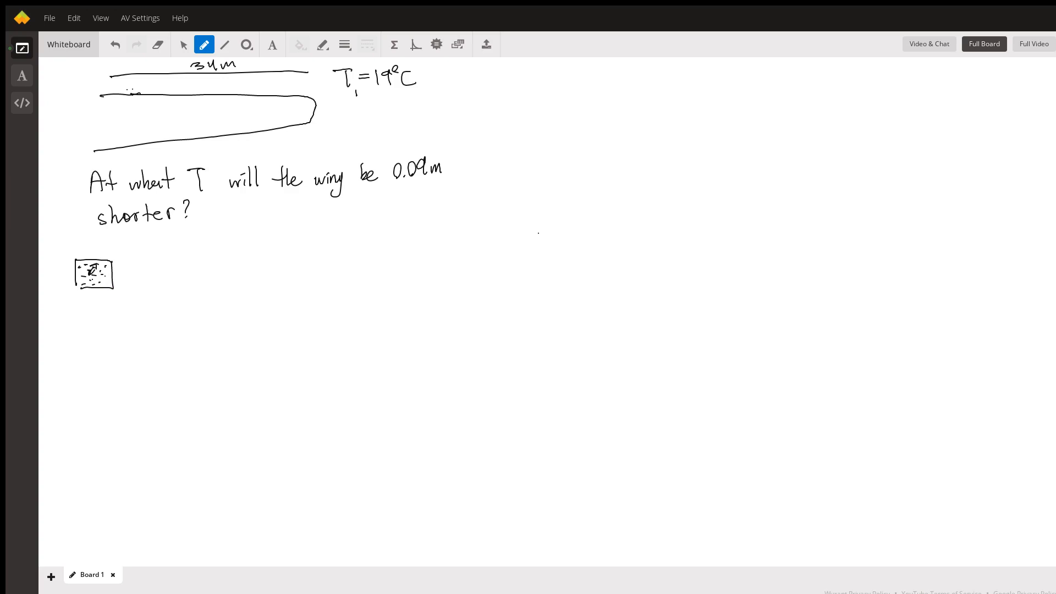
mouse_move(80, 271)
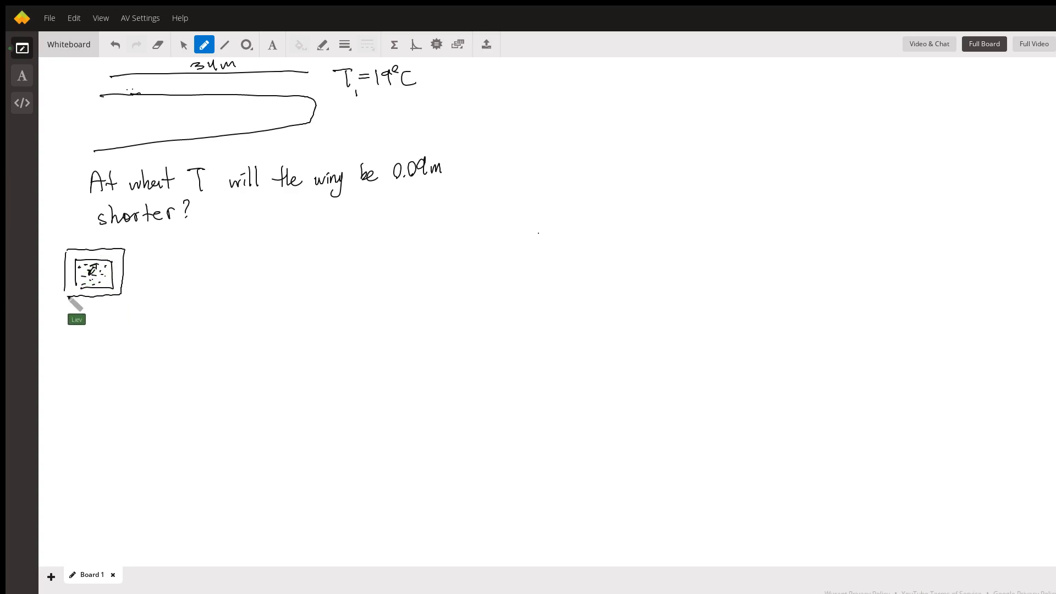
mouse_move(125, 261)
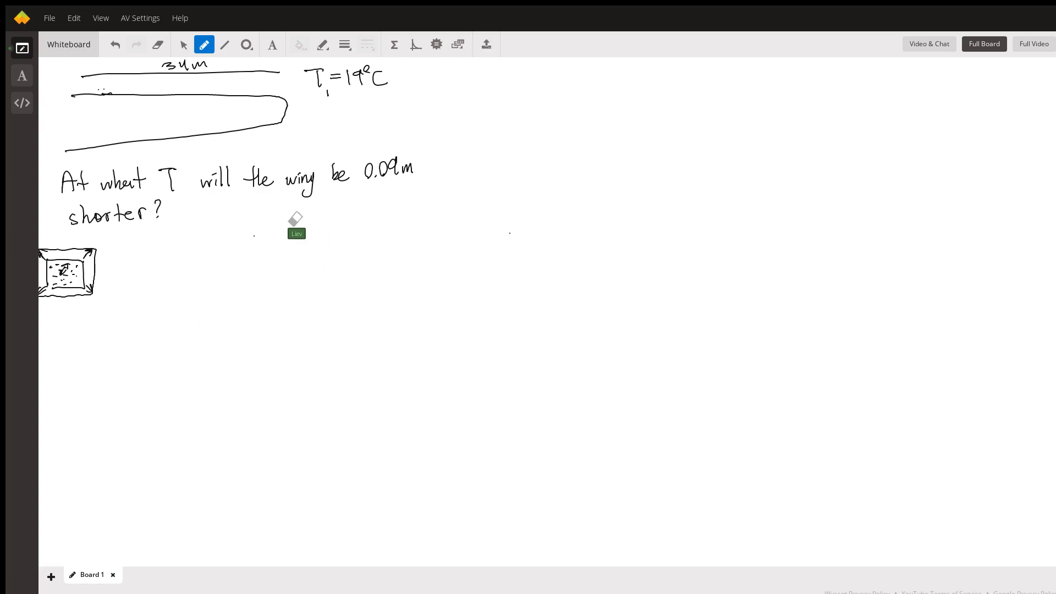
mouse_move(168, 263)
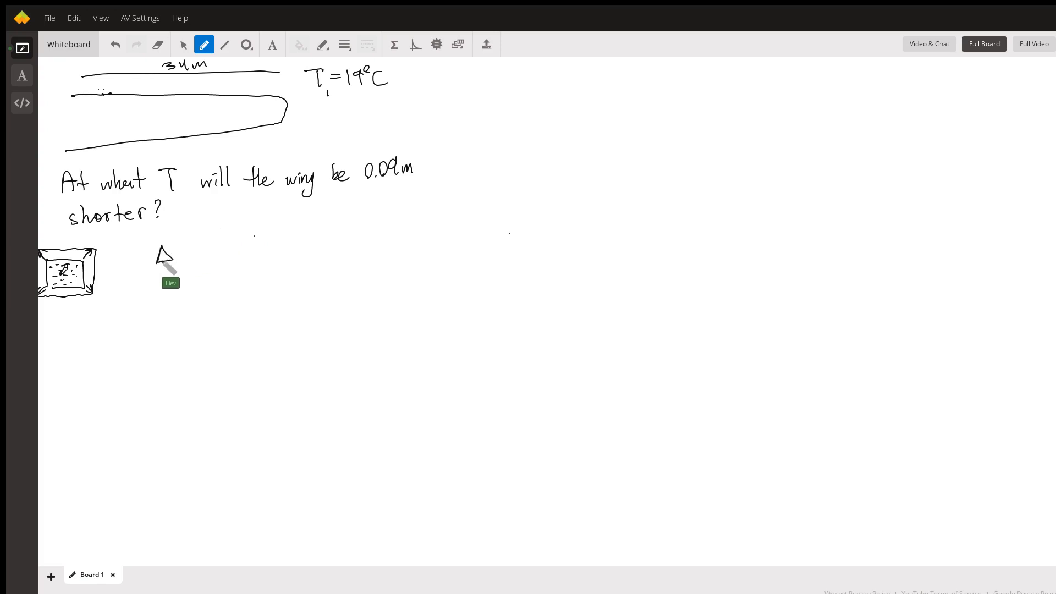
Write ΔL/L0 = αΔT and α_Al = 23×10⁻⁶ K⁻¹, undoing the stray diagonal stroke
left_click_drag(165, 252, 182, 290)
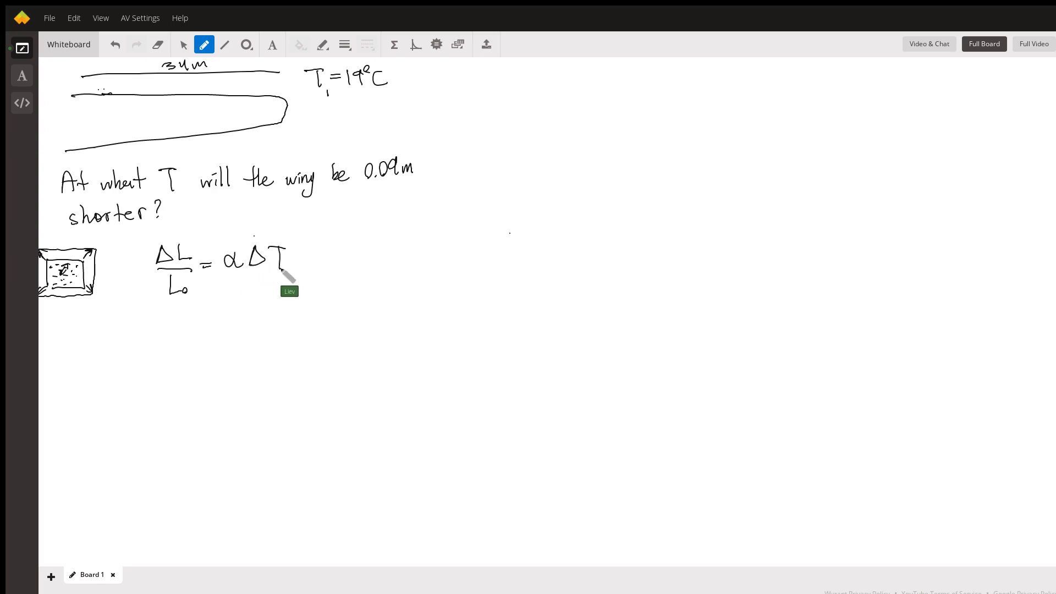
mouse_move(343, 261)
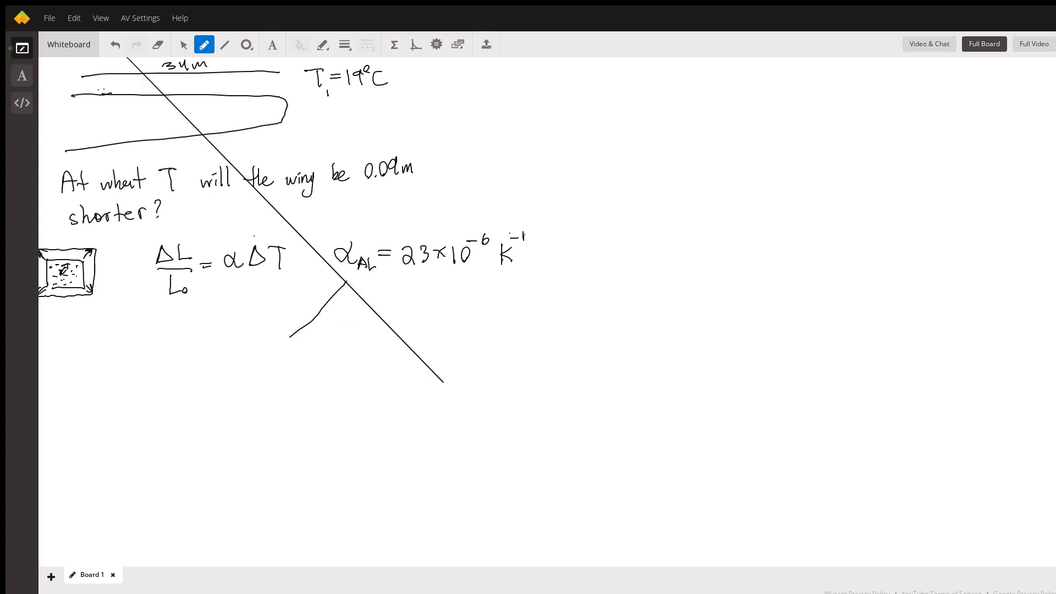
left_click(114, 45)
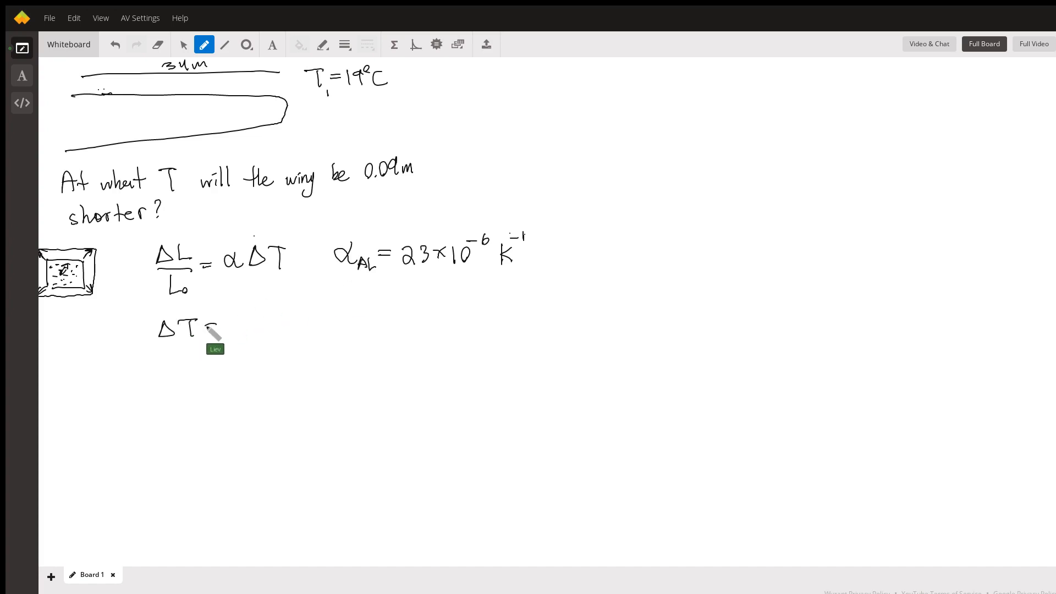
Write ΔT = −0.09m/34m · 1/23×10⁻⁶ = −115°C, then begin 19°C − 115°C
left_click_drag(229, 309, 282, 330)
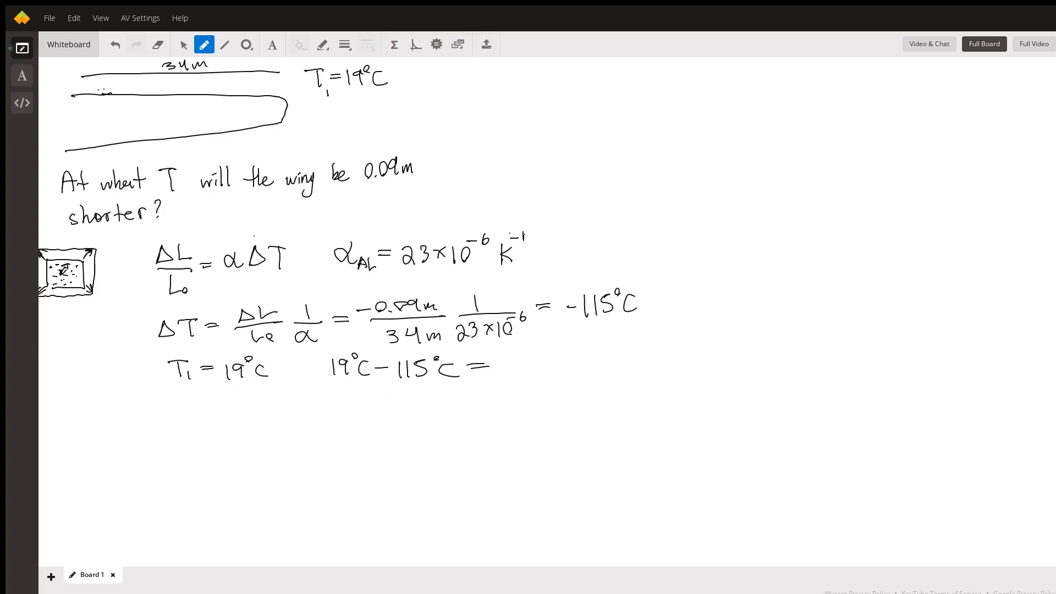
left_click(508, 363)
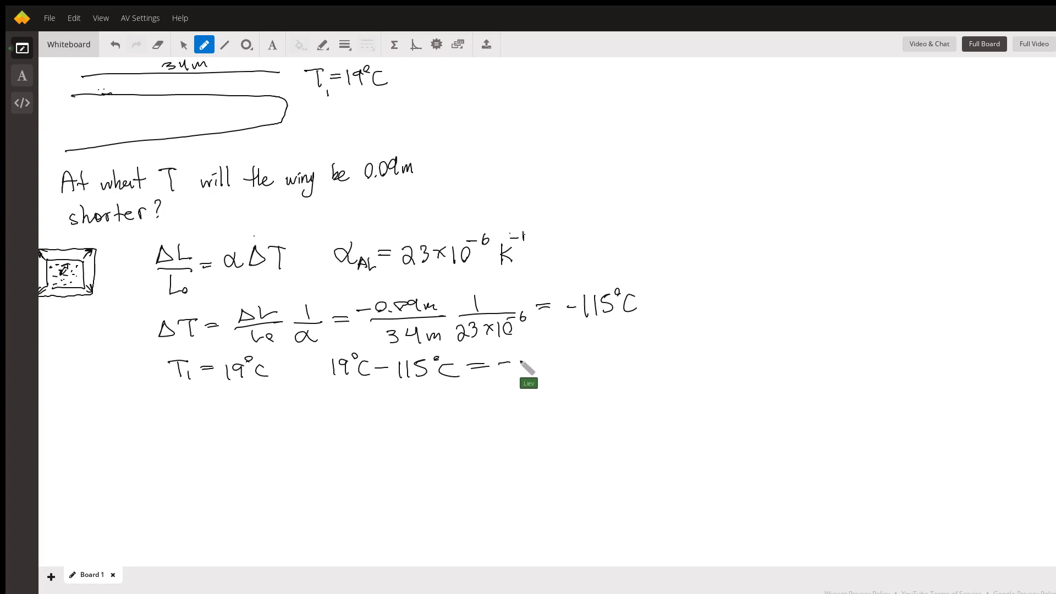